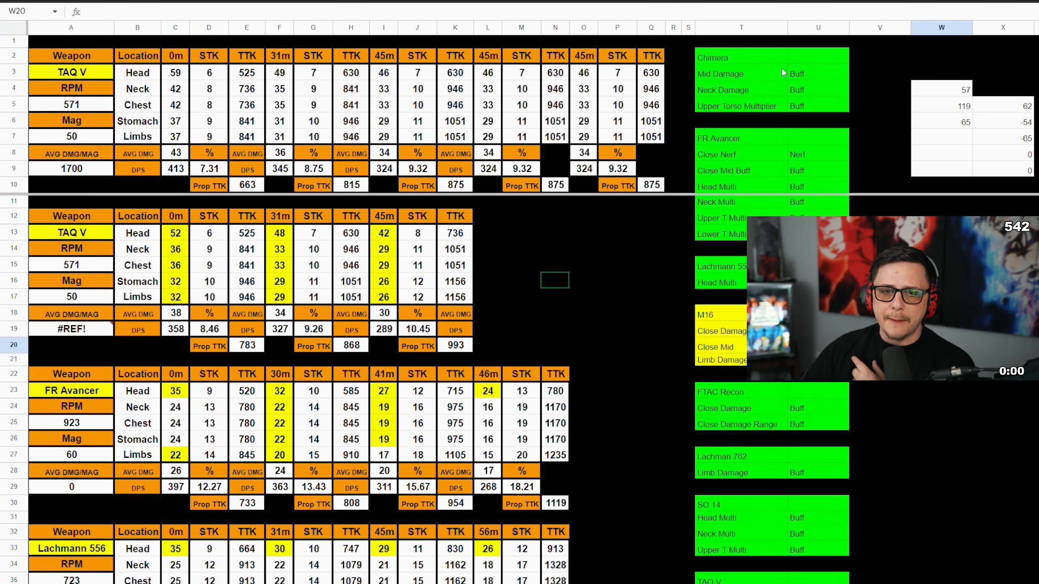
Inspect the TAQ V's original and patched head, neck, stomach and weighted shots-to-kill formulas.
{"action": "left_click", "coordinate": [718, 74]}
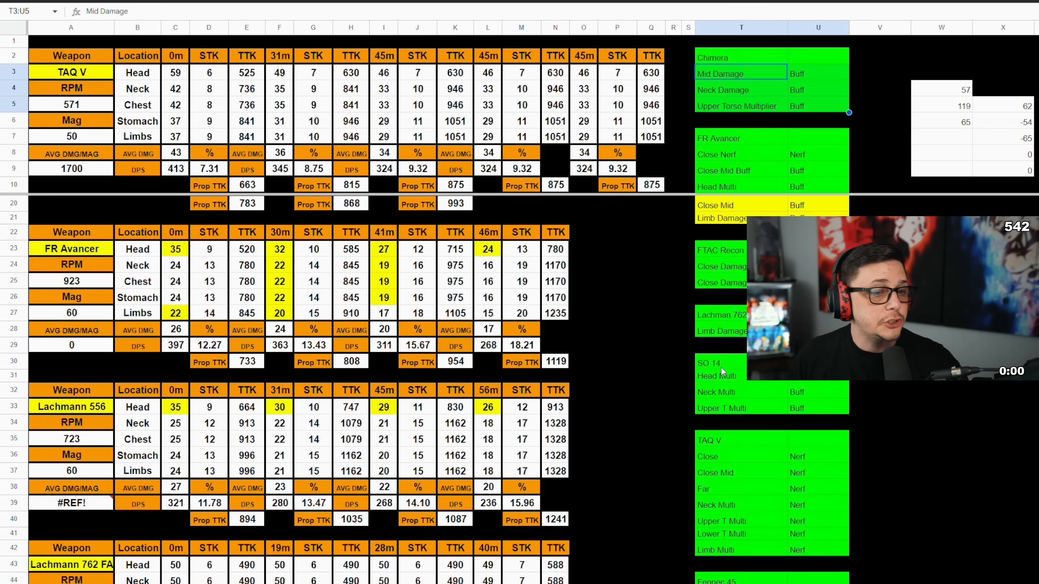
{"action": "scroll", "scroll_direction": "down", "scroll_amount": 3}
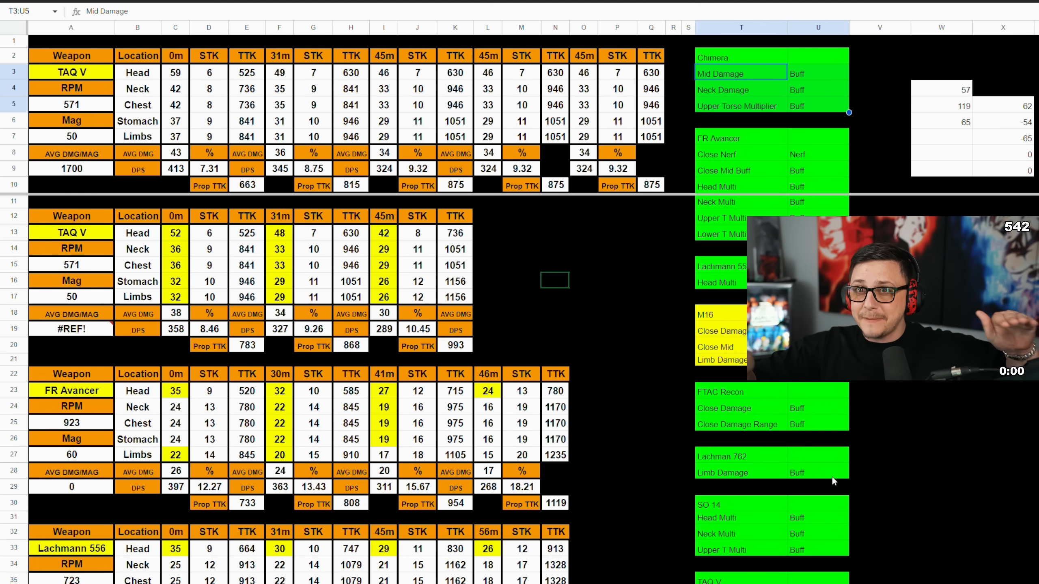
{"action": "mouse_move", "coordinate": [879, 570]}
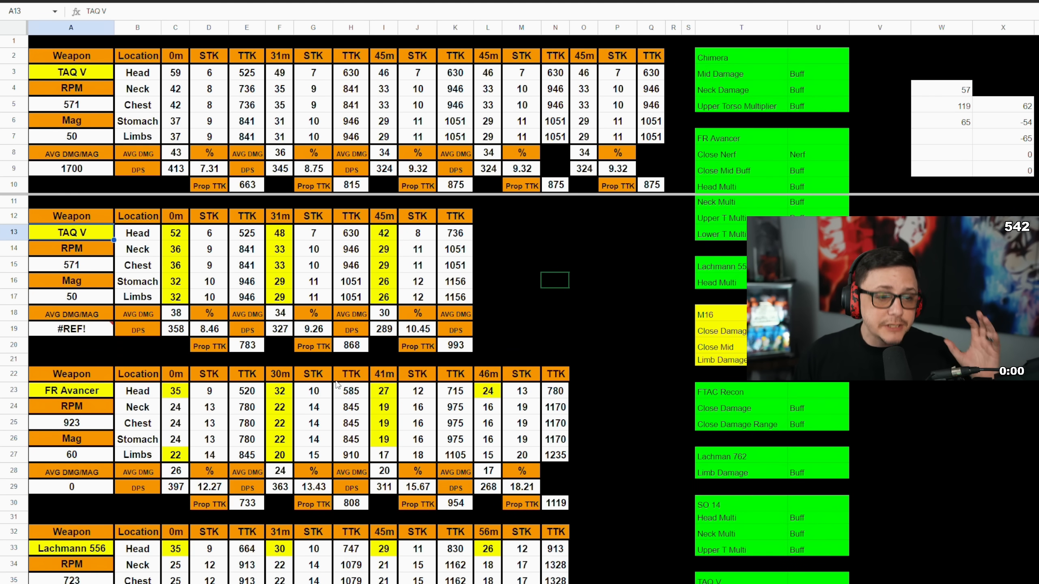
{"action": "left_click", "coordinate": [174, 233]}
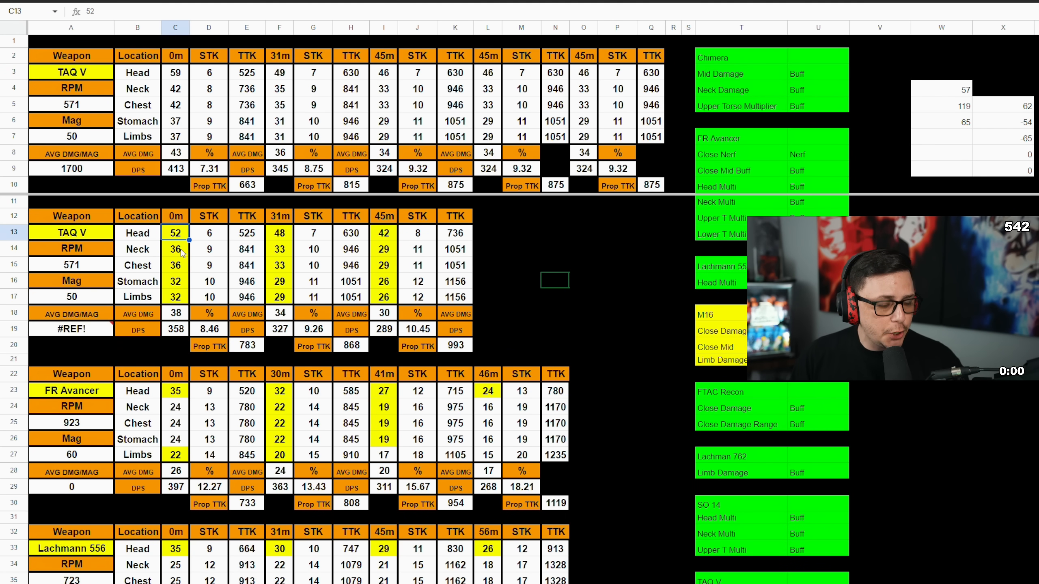
{"action": "left_click", "coordinate": [175, 88]}
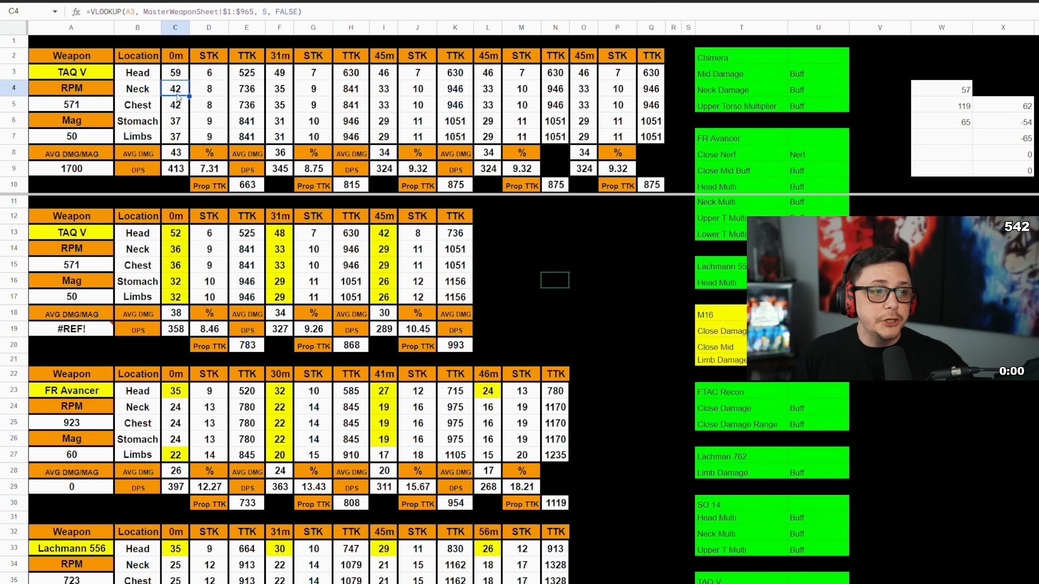
{"action": "left_click", "coordinate": [175, 120]}
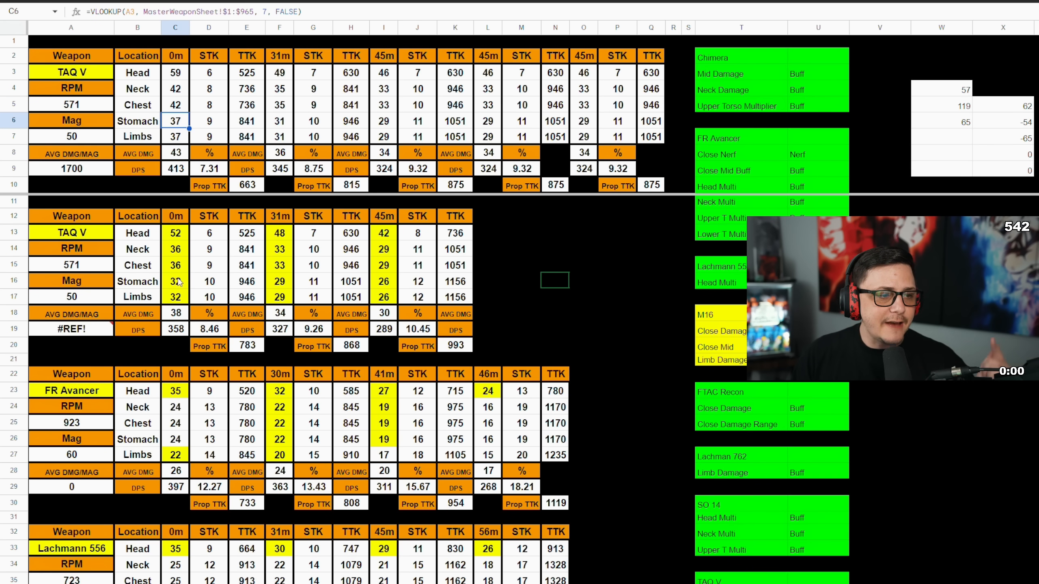
{"action": "left_click", "coordinate": [175, 281]}
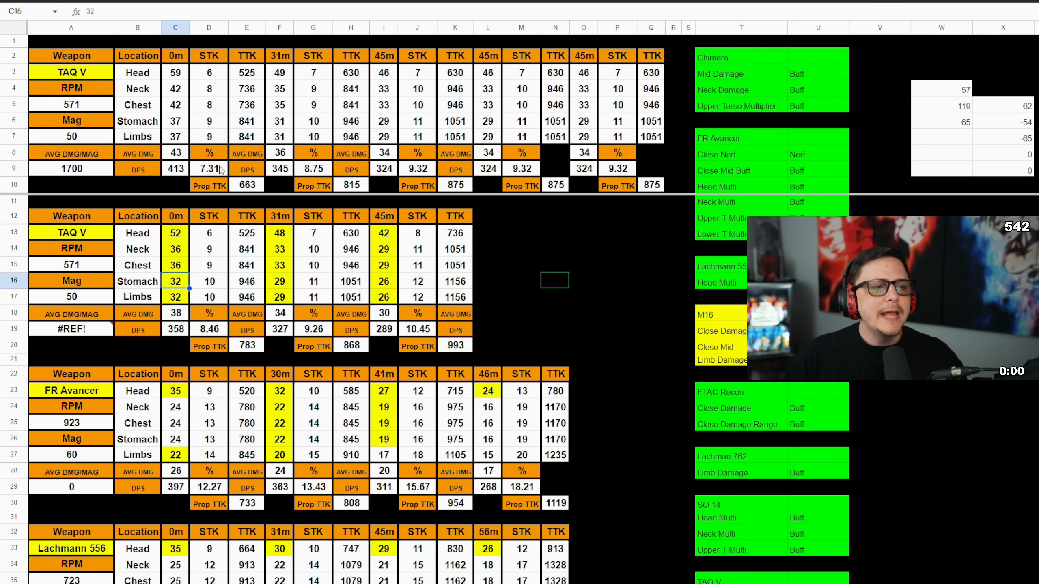
{"action": "left_click", "coordinate": [209, 169]}
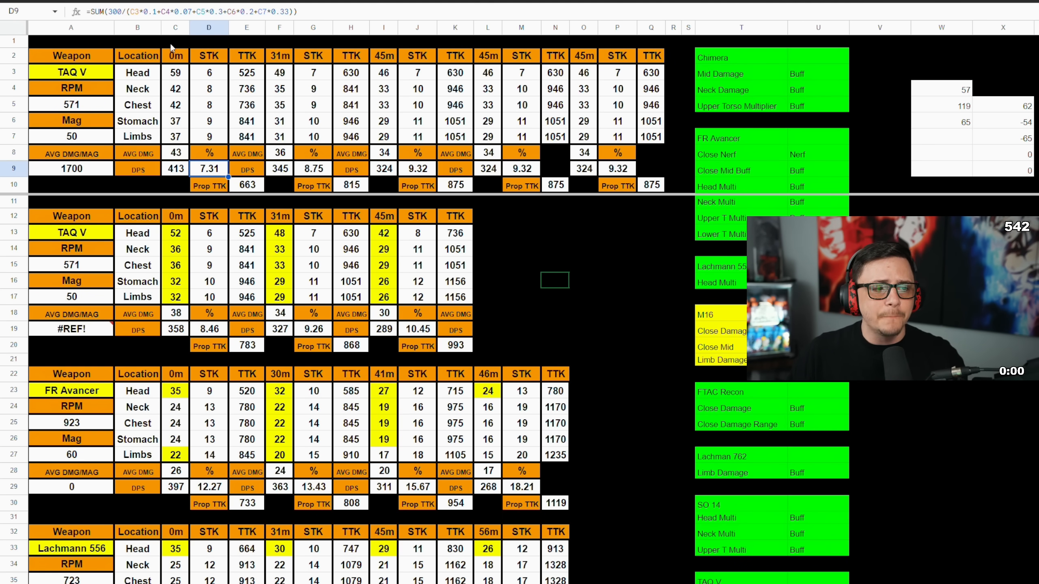
{"action": "mouse_move", "coordinate": [326, 172]}
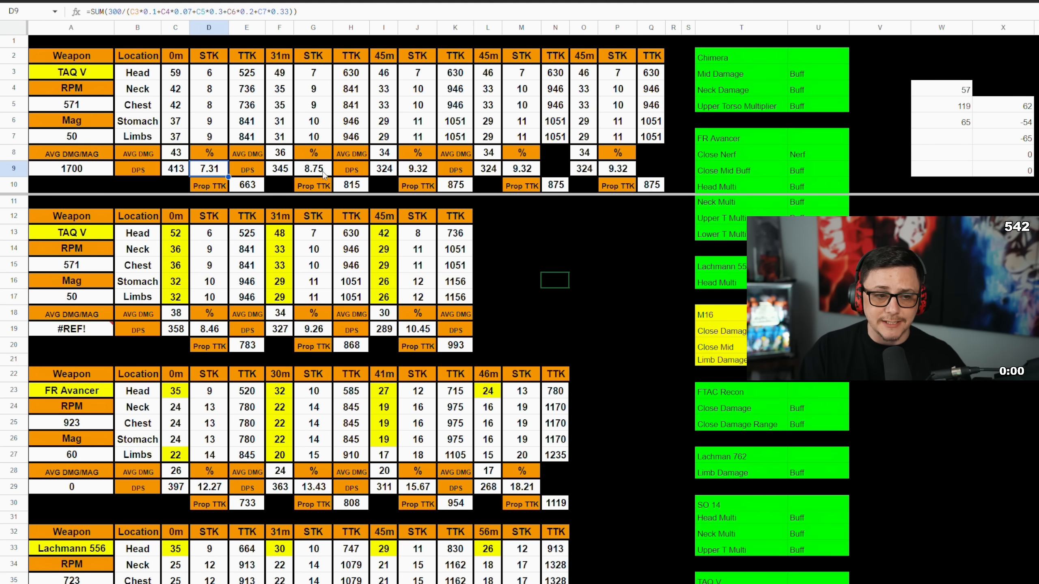
{"action": "mouse_move", "coordinate": [387, 229]}
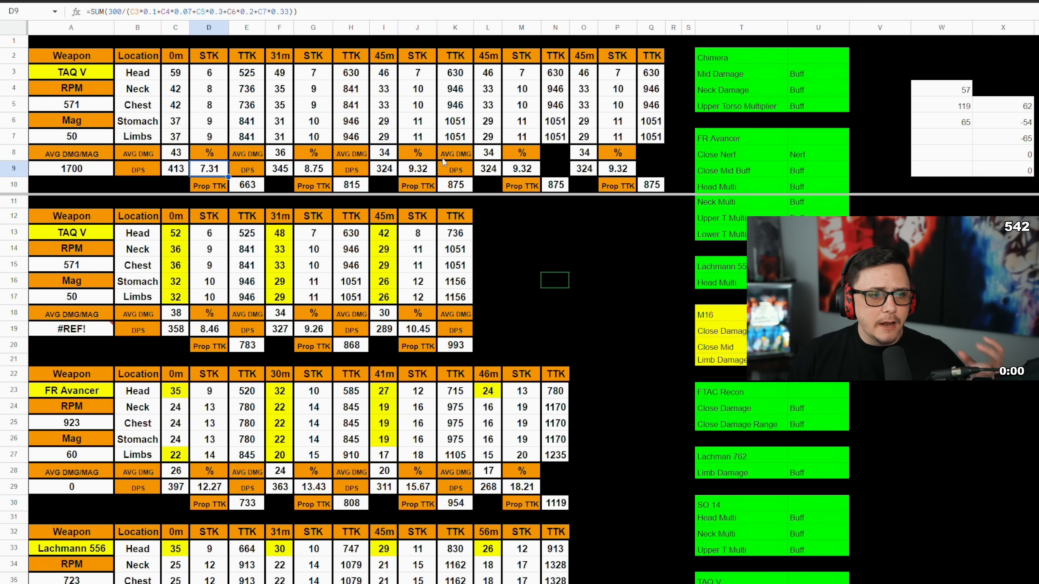
Compare the original and patched 45m shots-to-kill formulas in J9 and J19.
{"action": "left_click", "coordinate": [418, 169]}
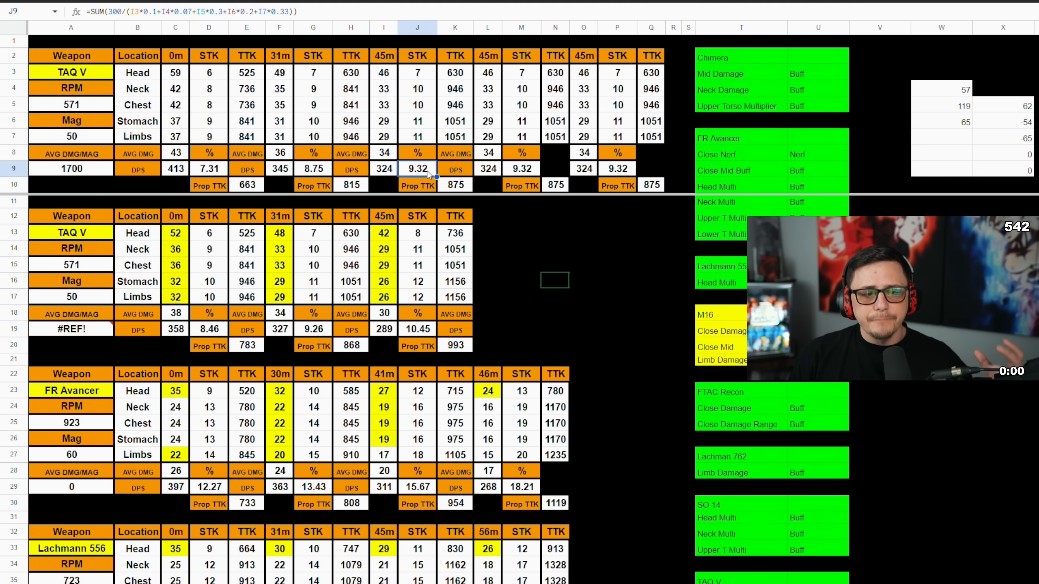
{"action": "left_click", "coordinate": [418, 328]}
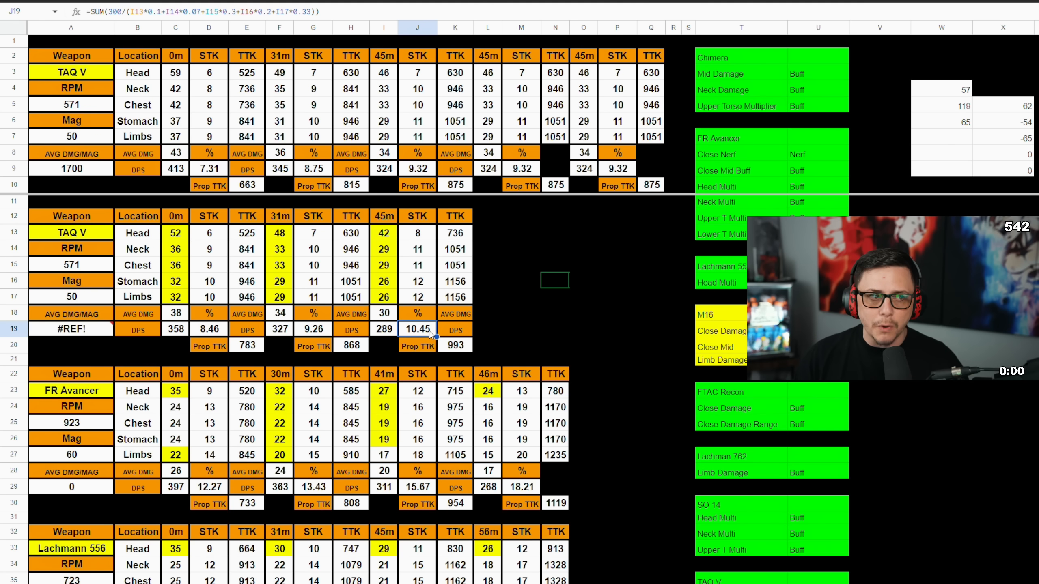
{"action": "scroll", "scroll_direction": "down", "scroll_amount": 3}
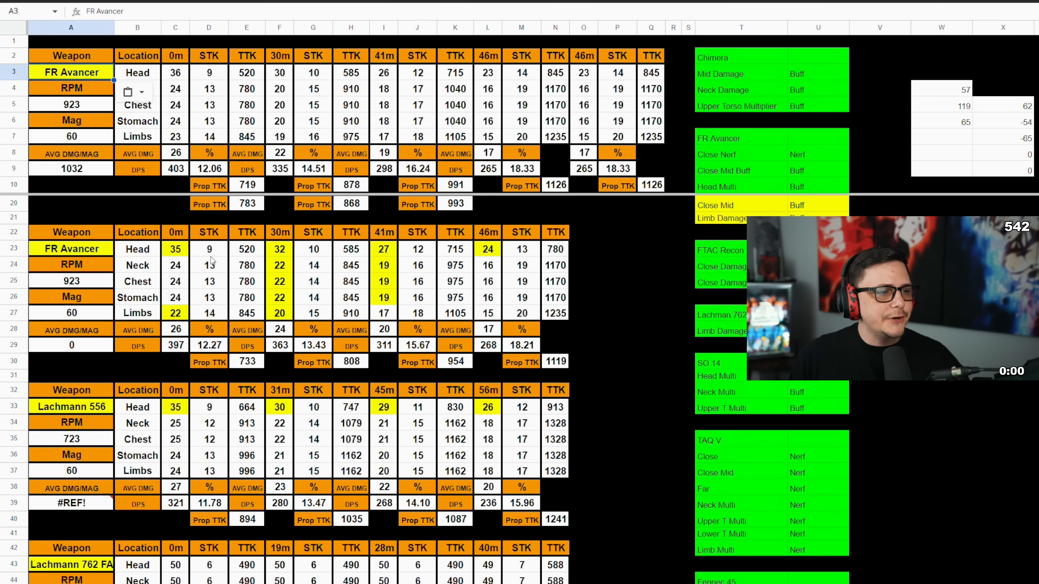
Review the FR Avancer's damage and 30m shots-to-kill formulas, then set the weapon to Lachmann 556.
{"action": "left_click", "coordinate": [175, 217]}
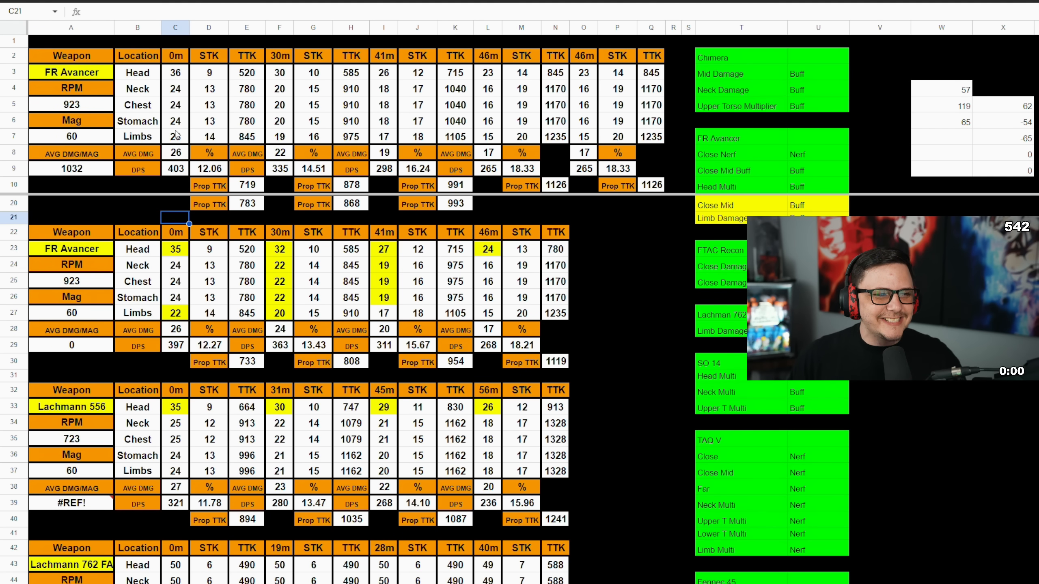
{"action": "left_click", "coordinate": [175, 73]}
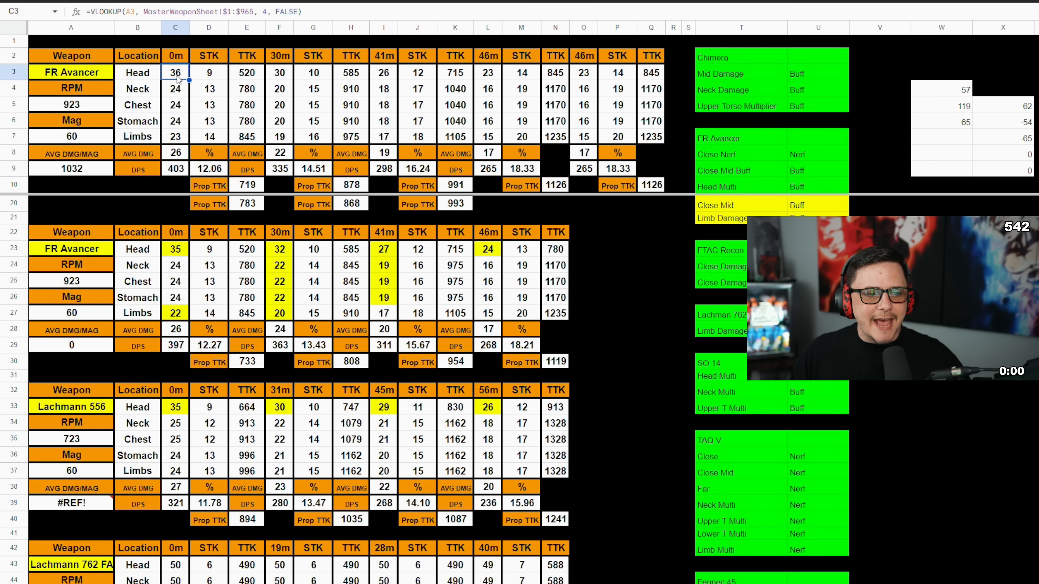
{"action": "left_click", "coordinate": [176, 313]}
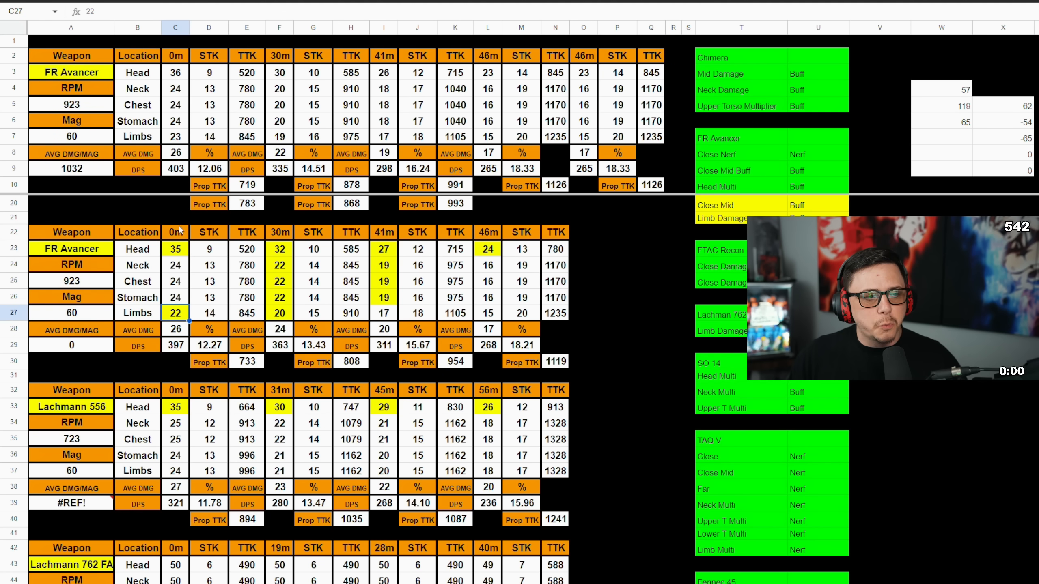
{"action": "left_click", "coordinate": [176, 136]}
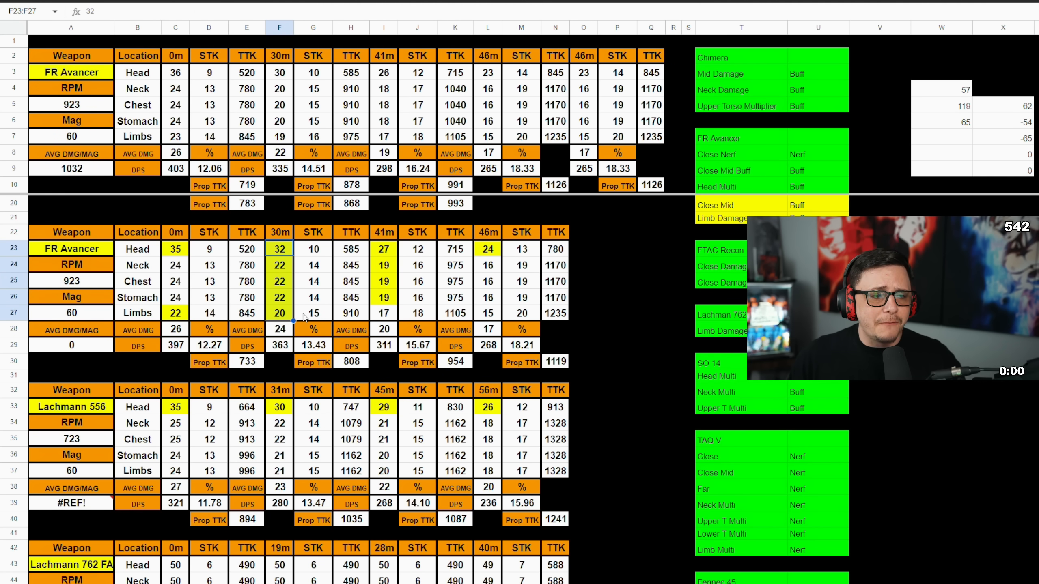
{"action": "left_click", "coordinate": [279, 73]}
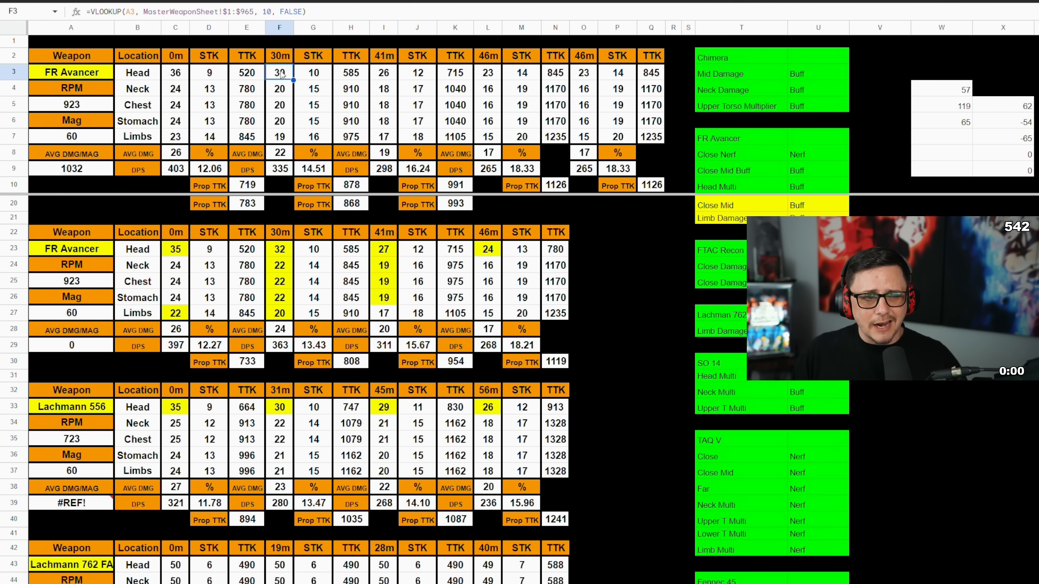
{"action": "left_click", "coordinate": [313, 344]}
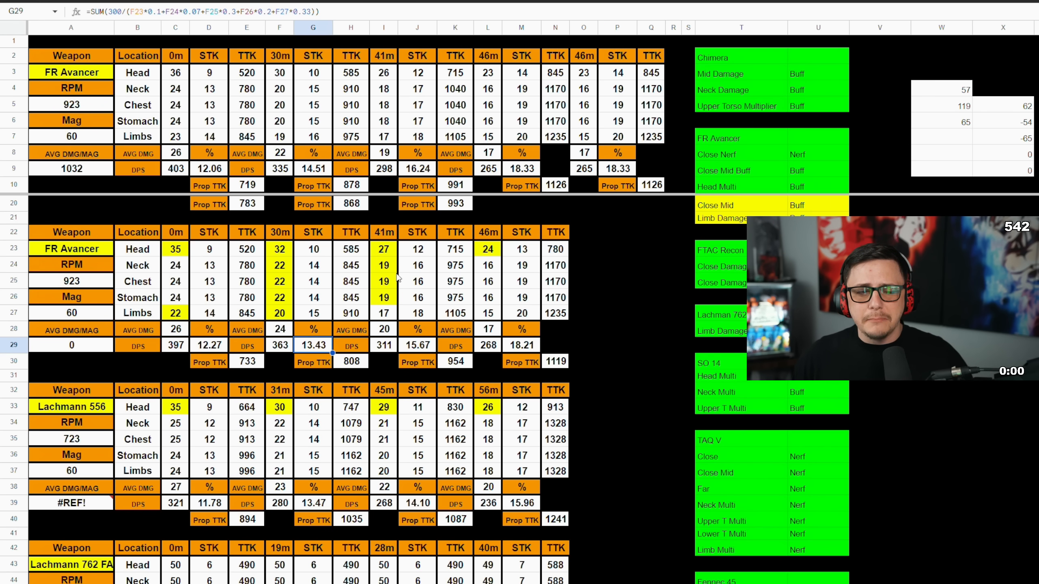
{"action": "mouse_move", "coordinate": [550, 277]}
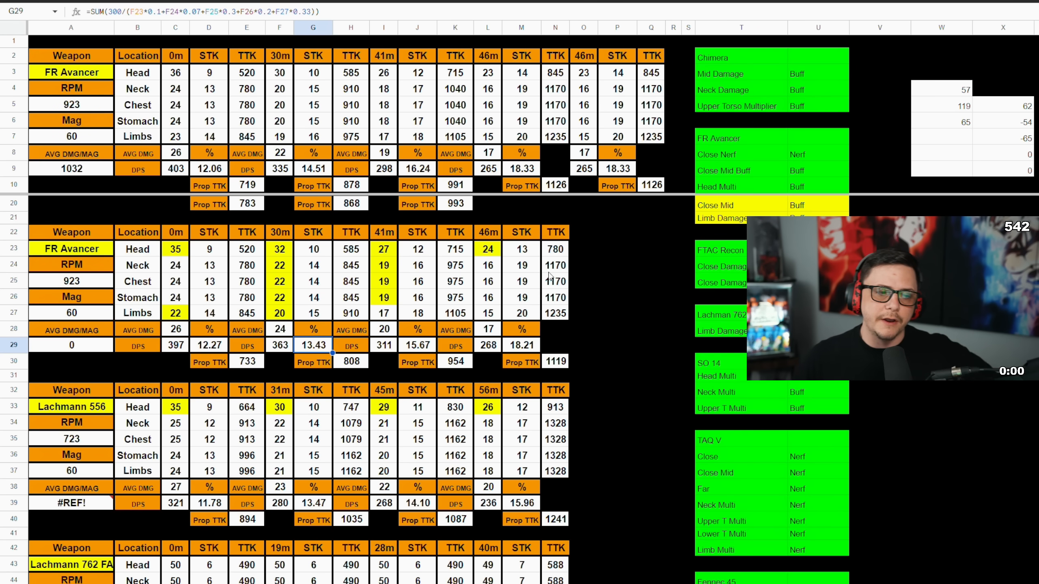
{"action": "left_click", "coordinate": [71, 407]}
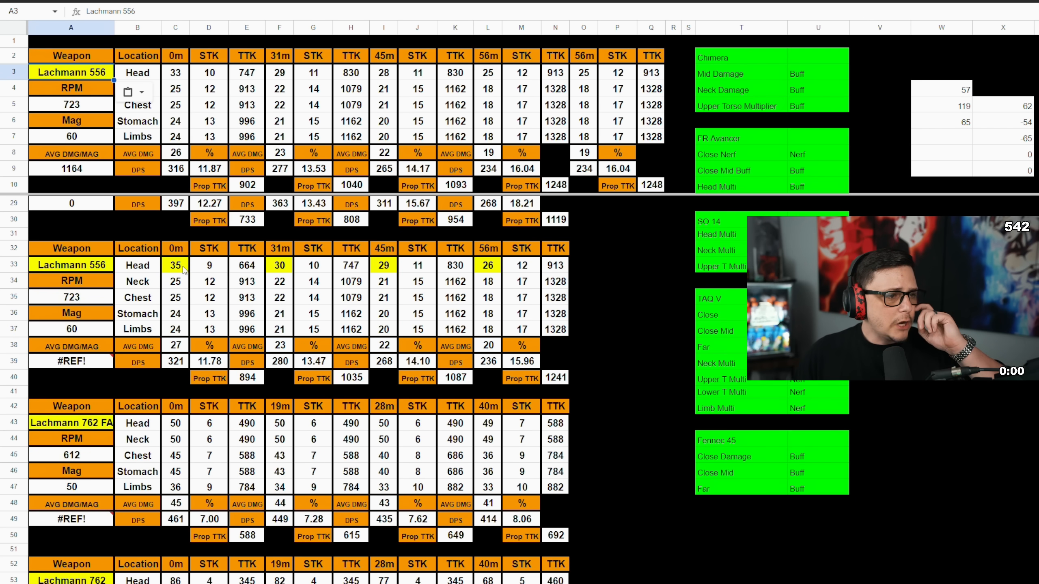
Compare the head-damage VLOOKUP with the original and patched weighted shots-to-kill formulas.
{"action": "left_click", "coordinate": [174, 73]}
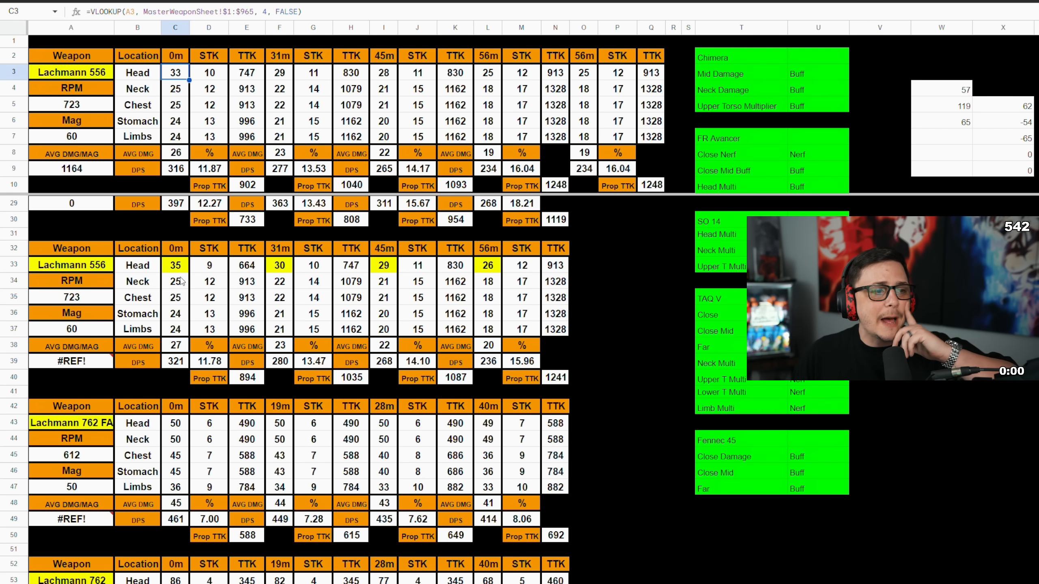
{"action": "left_click", "coordinate": [208, 168]}
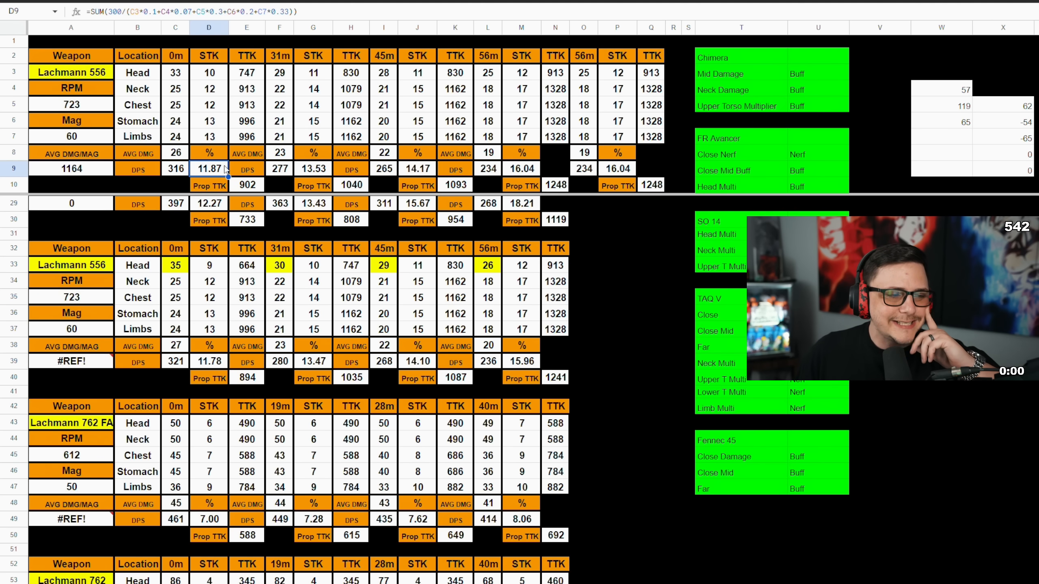
{"action": "left_click", "coordinate": [208, 361]}
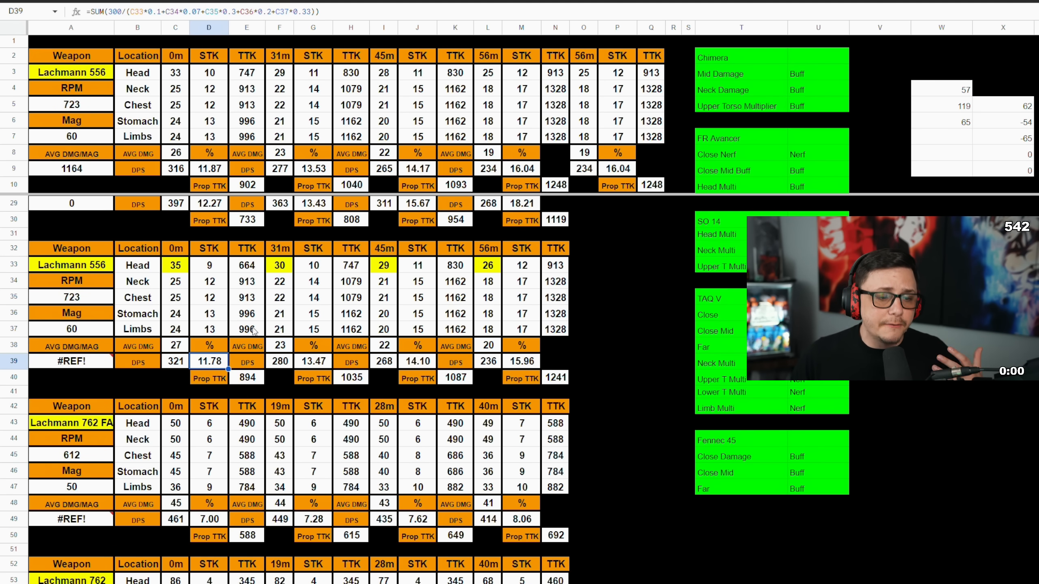
{"action": "mouse_move", "coordinate": [138, 467]}
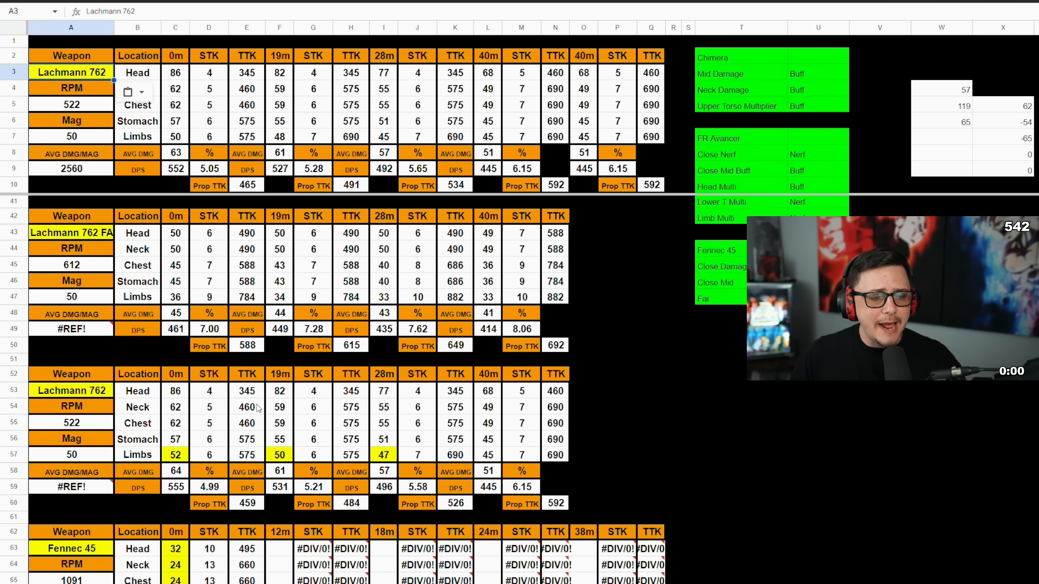
Scroll down the sheet and select a cell in the Fennec 45 section.
{"action": "scroll", "scroll_direction": "down", "scroll_amount": 3}
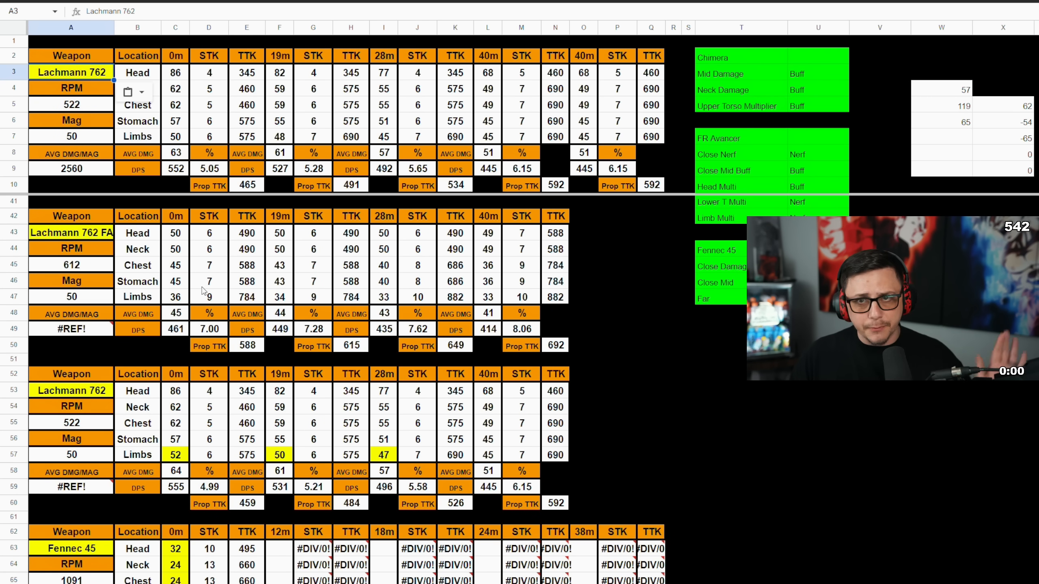
{"action": "left_click", "coordinate": [71, 232]}
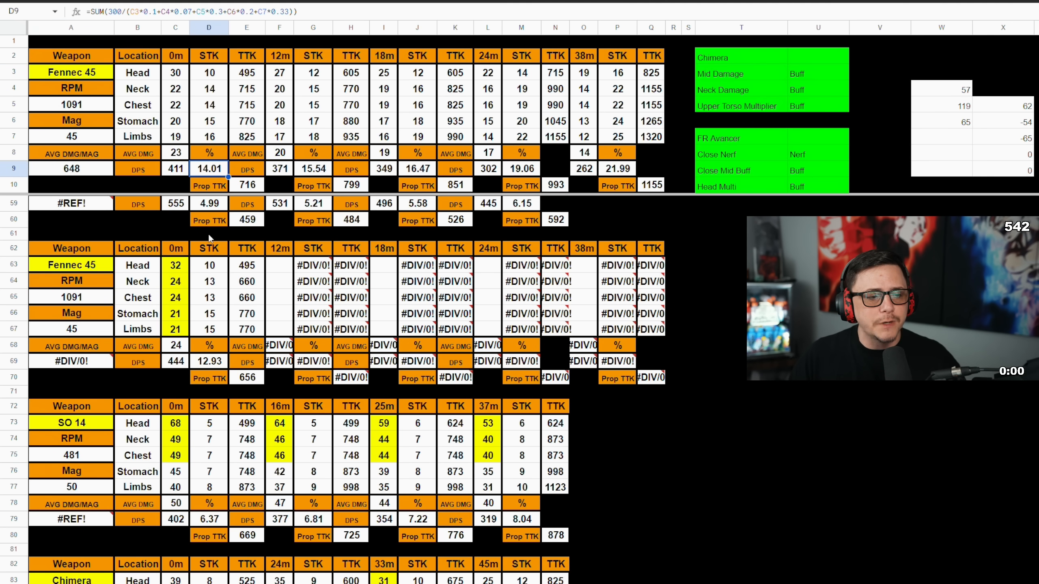
{"action": "left_click", "coordinate": [208, 361]}
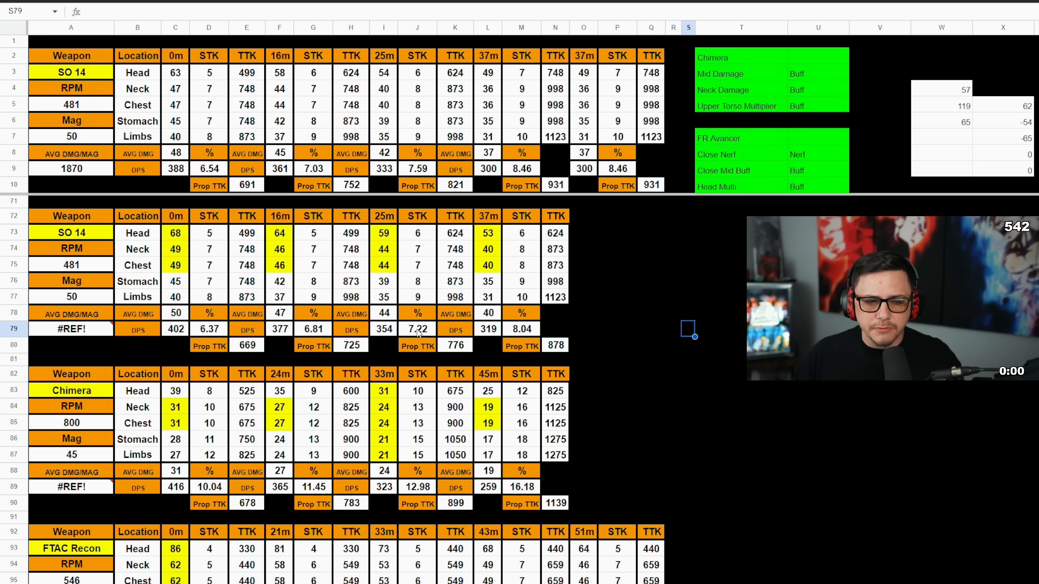
{"action": "mouse_move", "coordinate": [526, 174]}
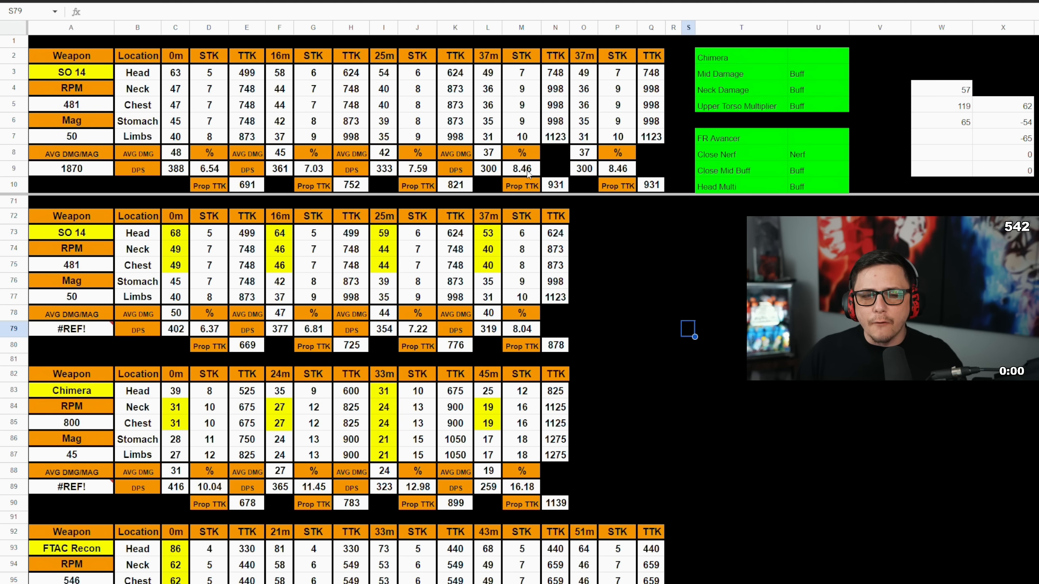
{"action": "left_click", "coordinate": [521, 168]}
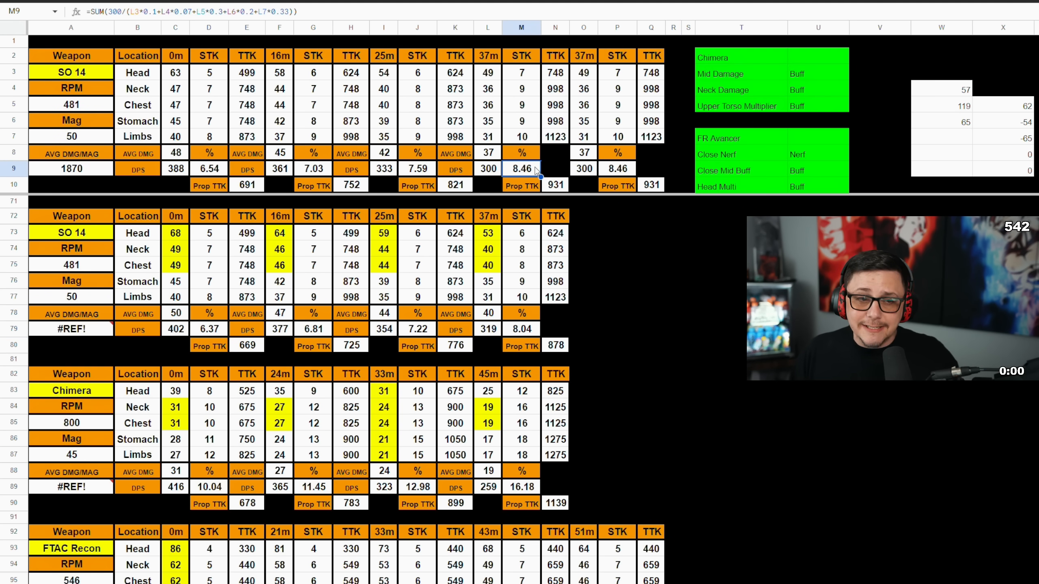
{"action": "mouse_move", "coordinate": [536, 336]}
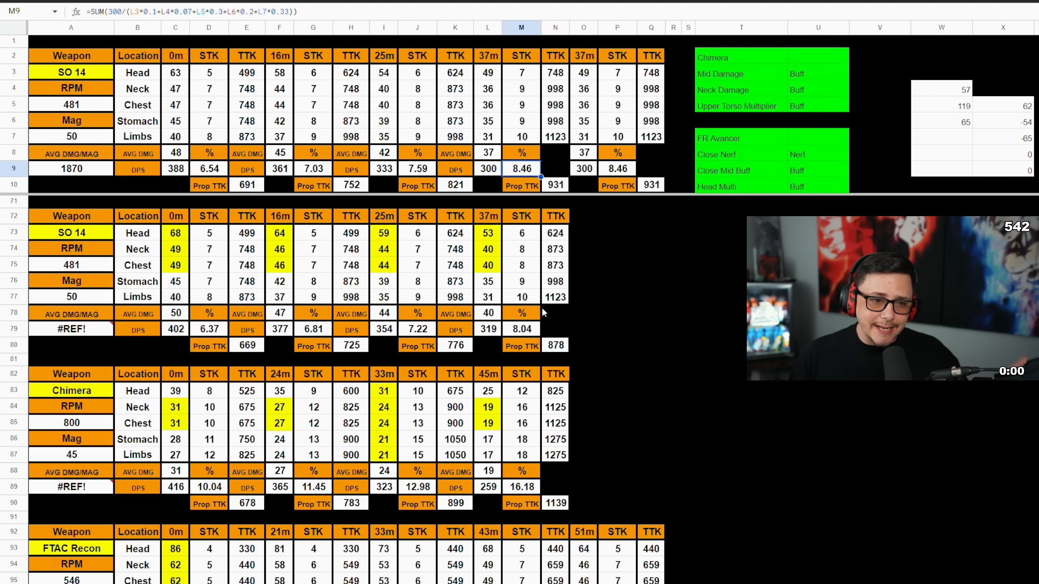
{"action": "mouse_move", "coordinate": [530, 253]}
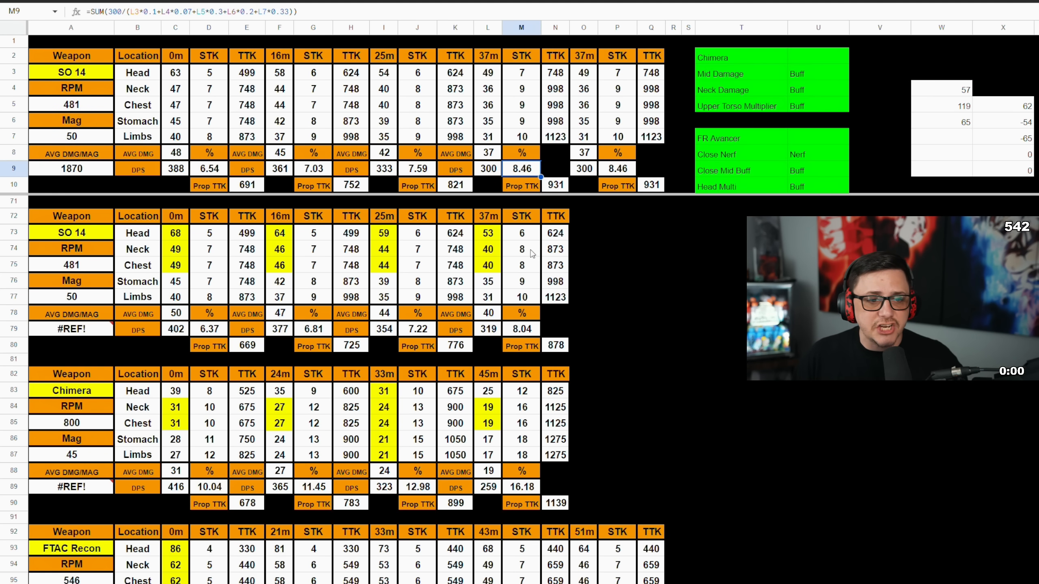
{"action": "left_click", "coordinate": [487, 248]}
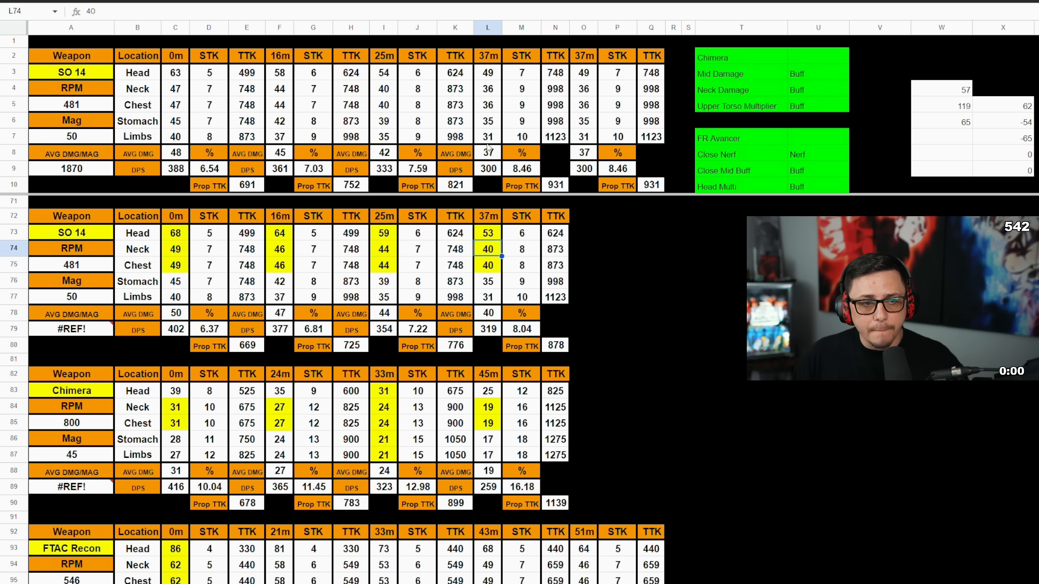
{"action": "mouse_move", "coordinate": [521, 359]}
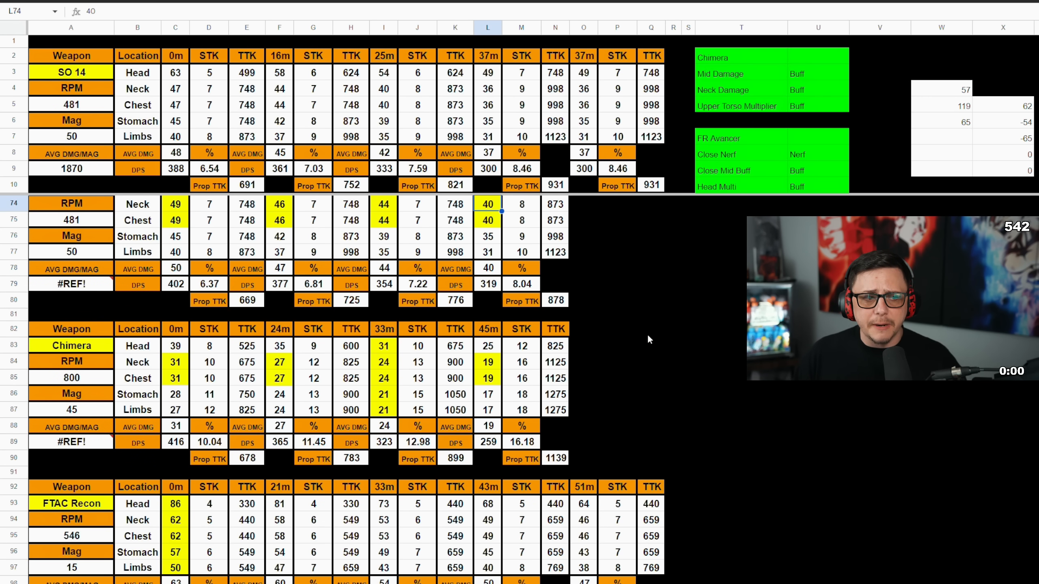
{"action": "mouse_move", "coordinate": [273, 249]}
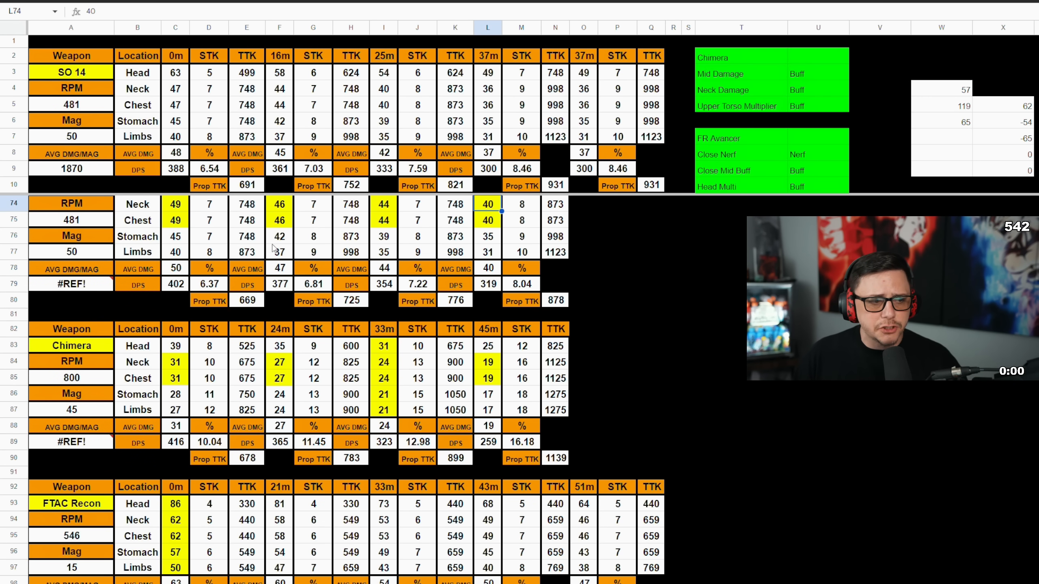
{"action": "left_click", "coordinate": [71, 345]}
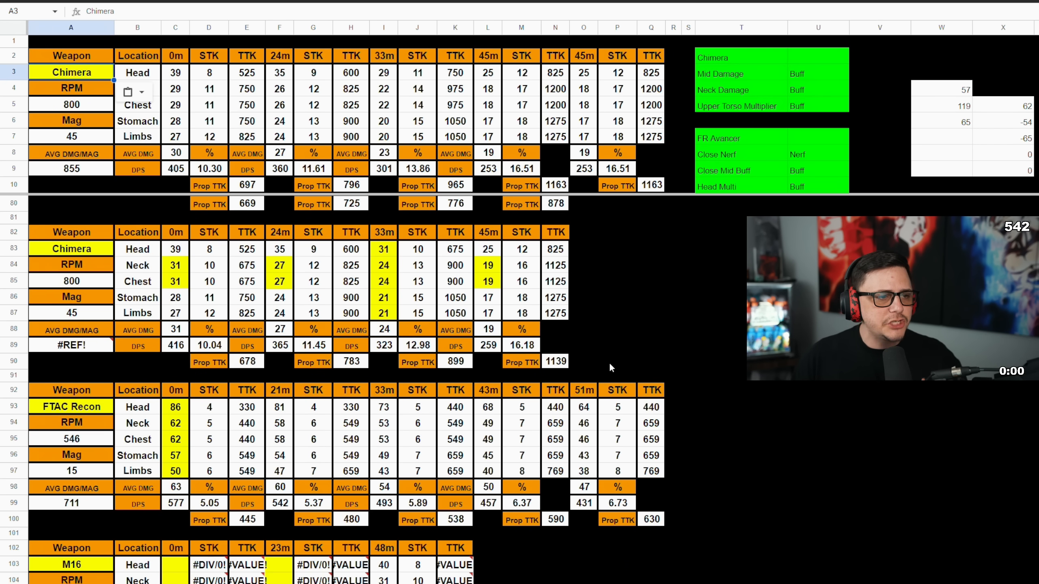
{"action": "mouse_move", "coordinate": [82, 280]}
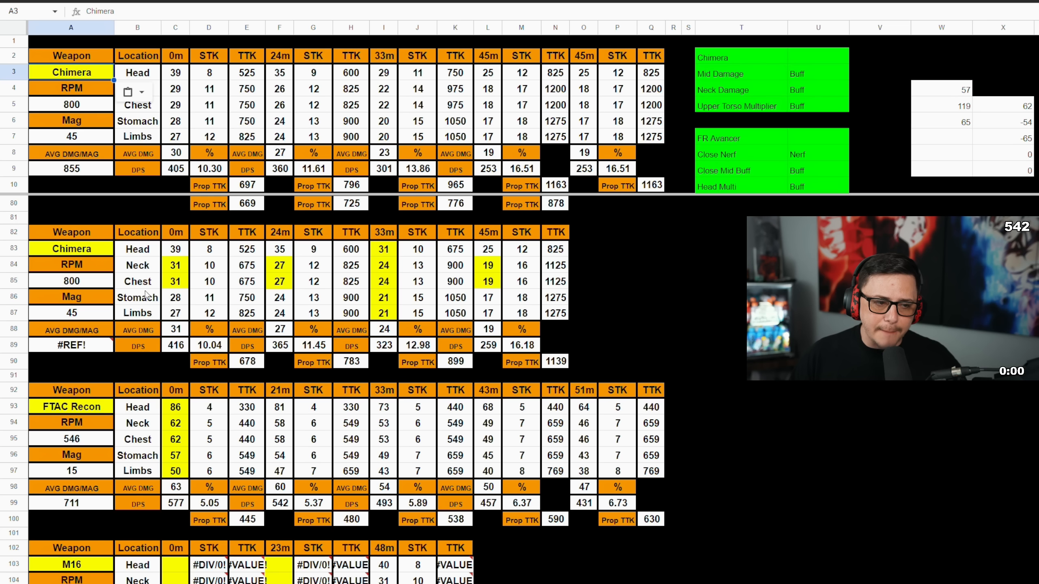
Select a cell in the patched Chimera damage table.
{"action": "left_click", "coordinate": [208, 345]}
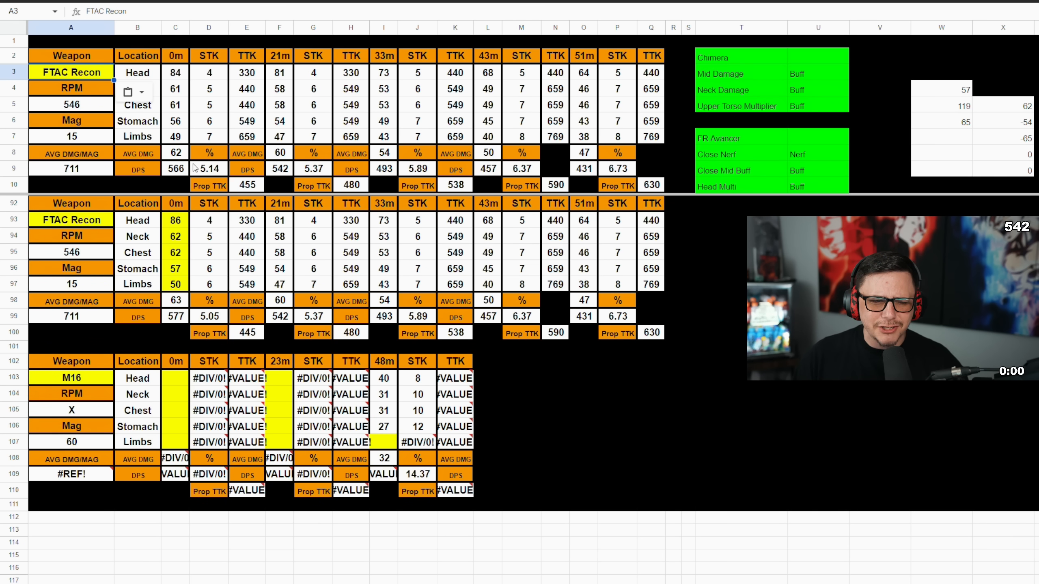
{"action": "mouse_move", "coordinate": [193, 228]}
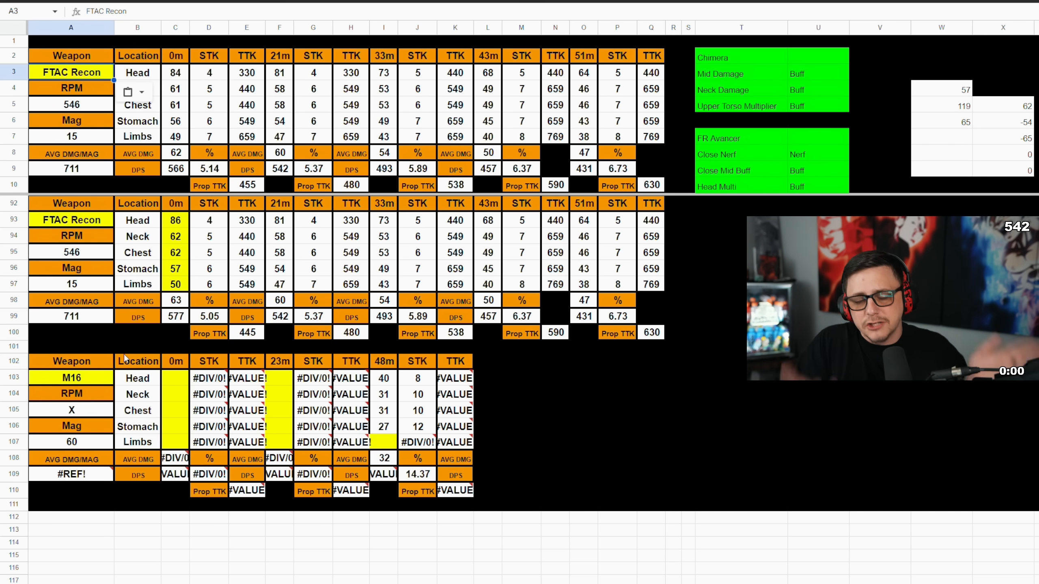
{"action": "mouse_move", "coordinate": [155, 403]}
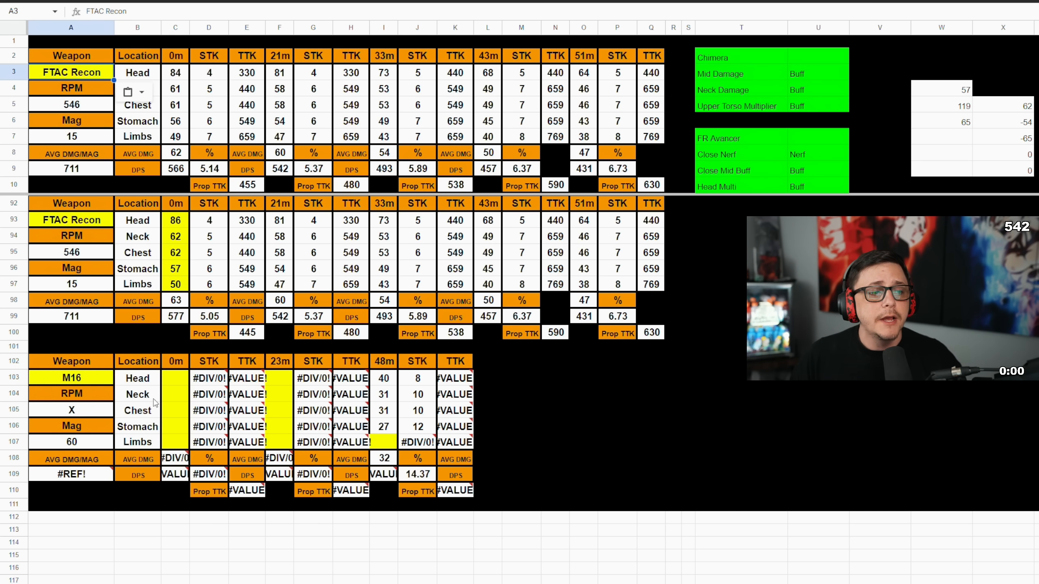
Select the M16's empty 0m damage cells C103:C107.
{"action": "left_click_drag", "start_coordinate": [175, 378], "coordinate": [174, 441]}
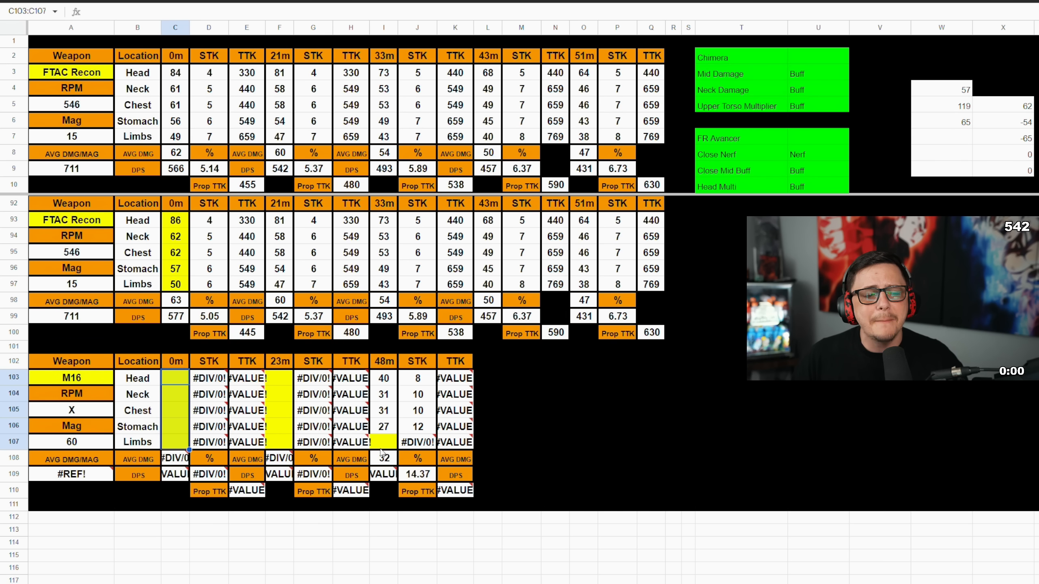
{"action": "mouse_move", "coordinate": [404, 378]}
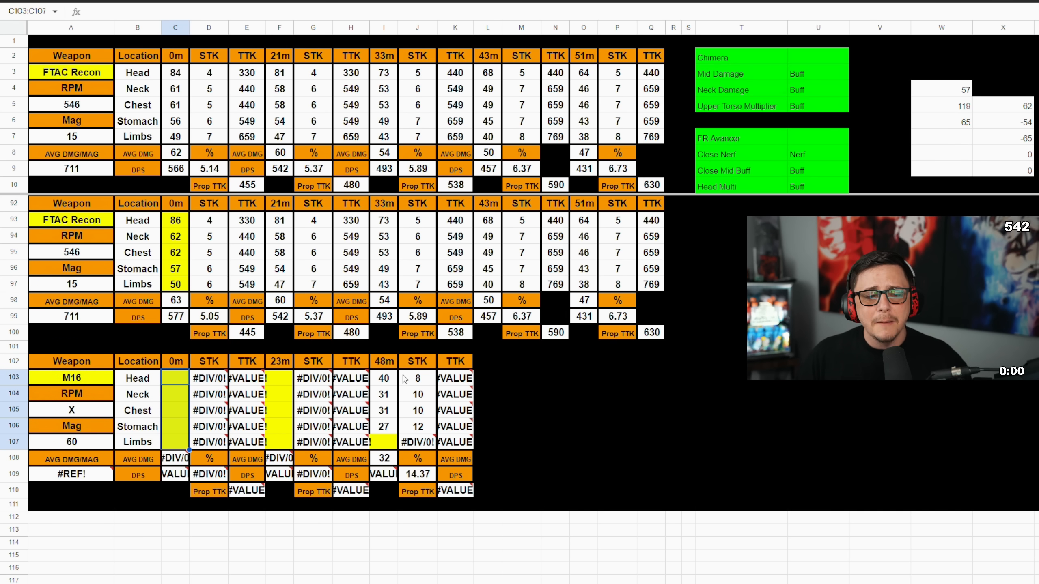